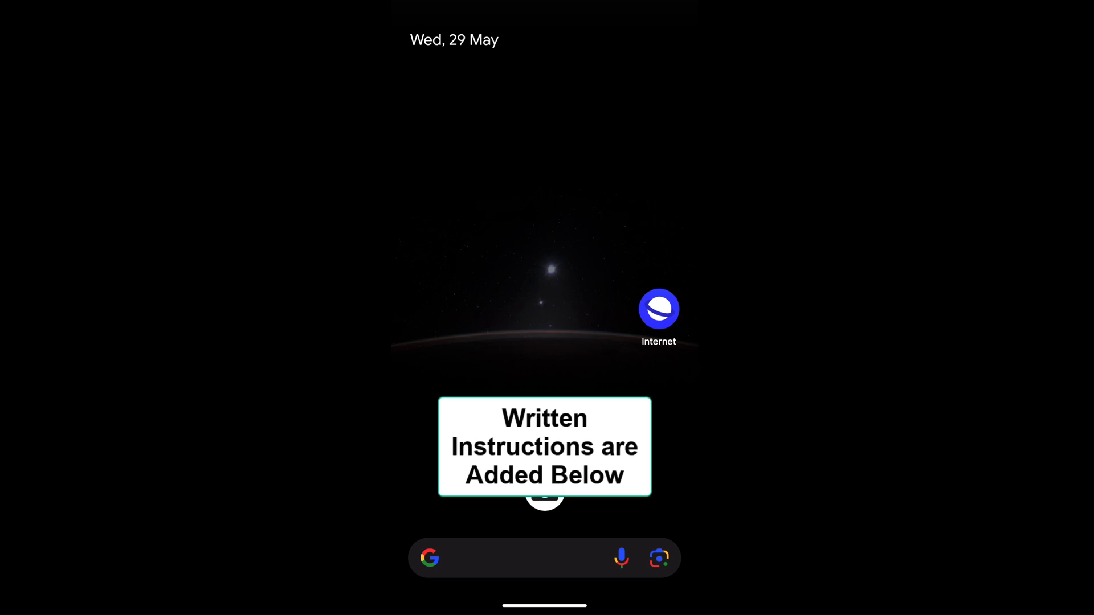
Launch Samsung Internet to its start page, then return to the home screen
click(659, 309)
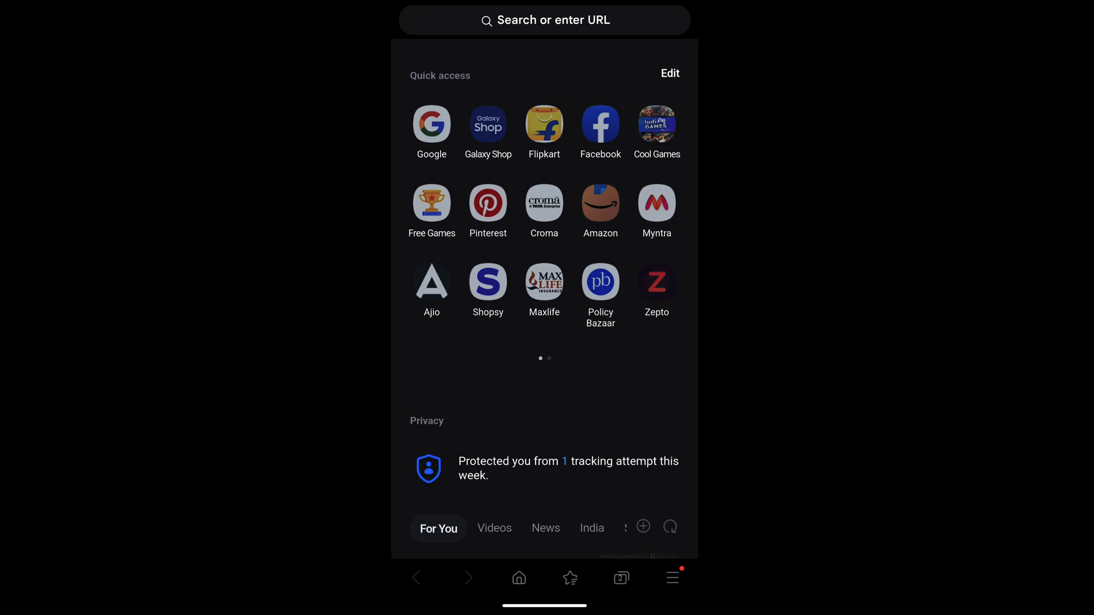
key(Home)
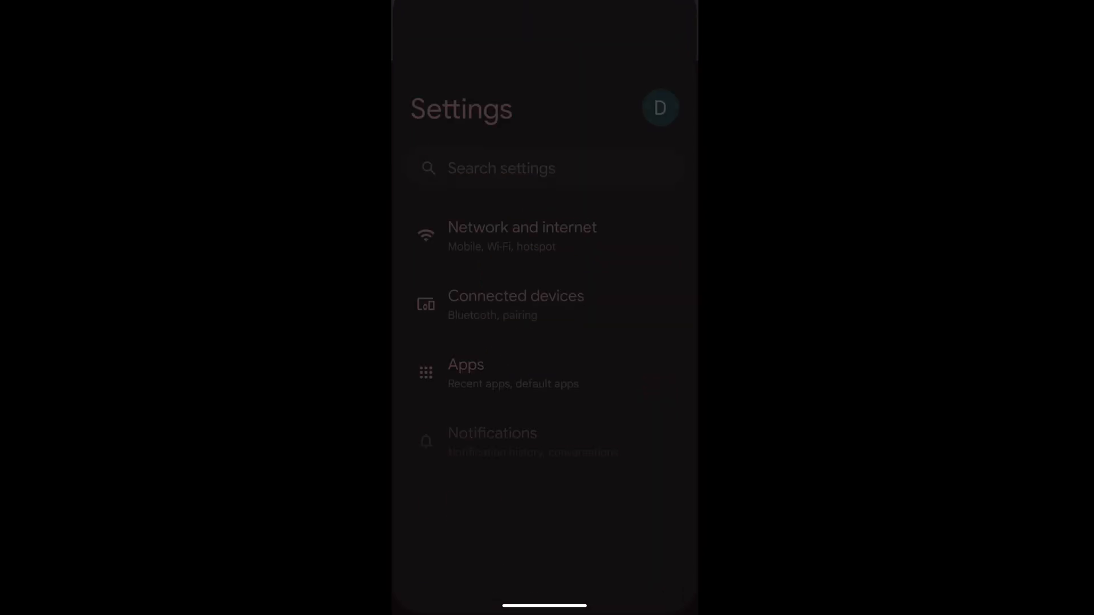
Find Samsung Internet under Apps via search and open its storage and cache page
click(467, 372)
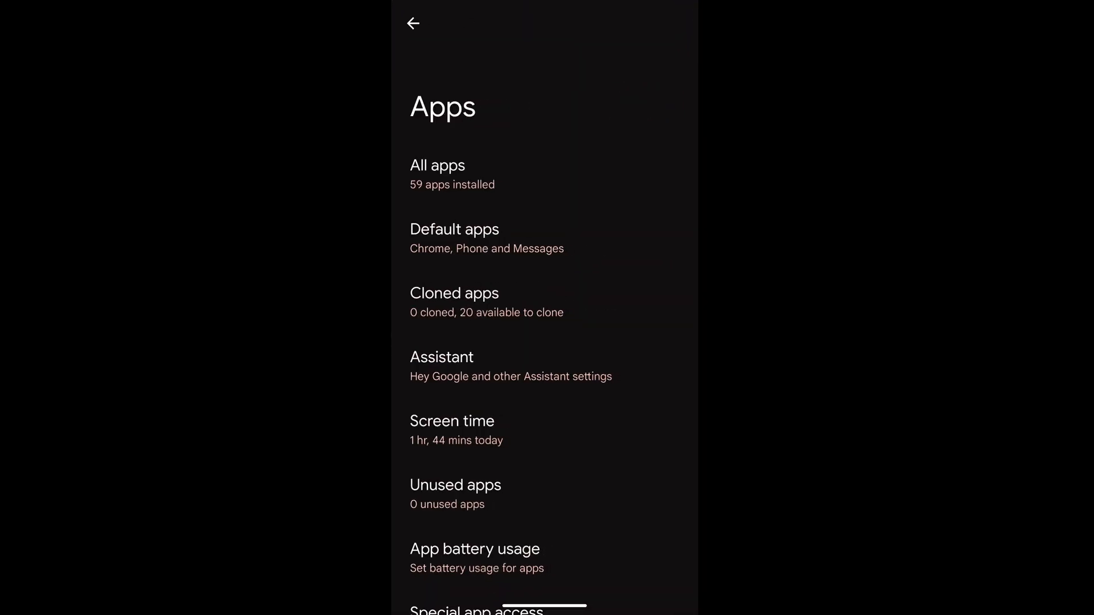
click(437, 166)
text(sa)
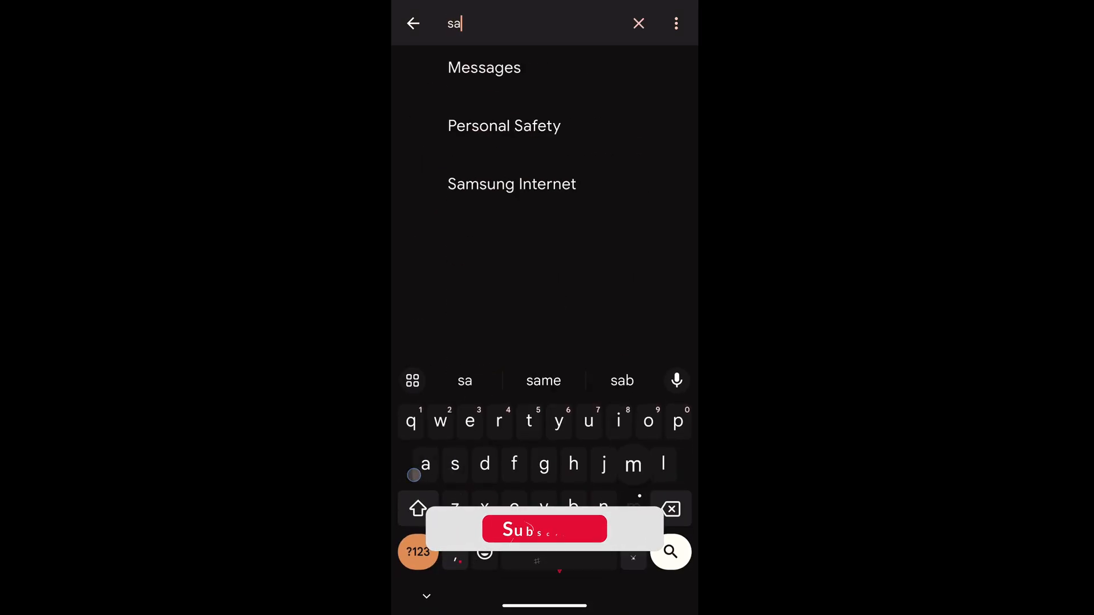
click(512, 183)
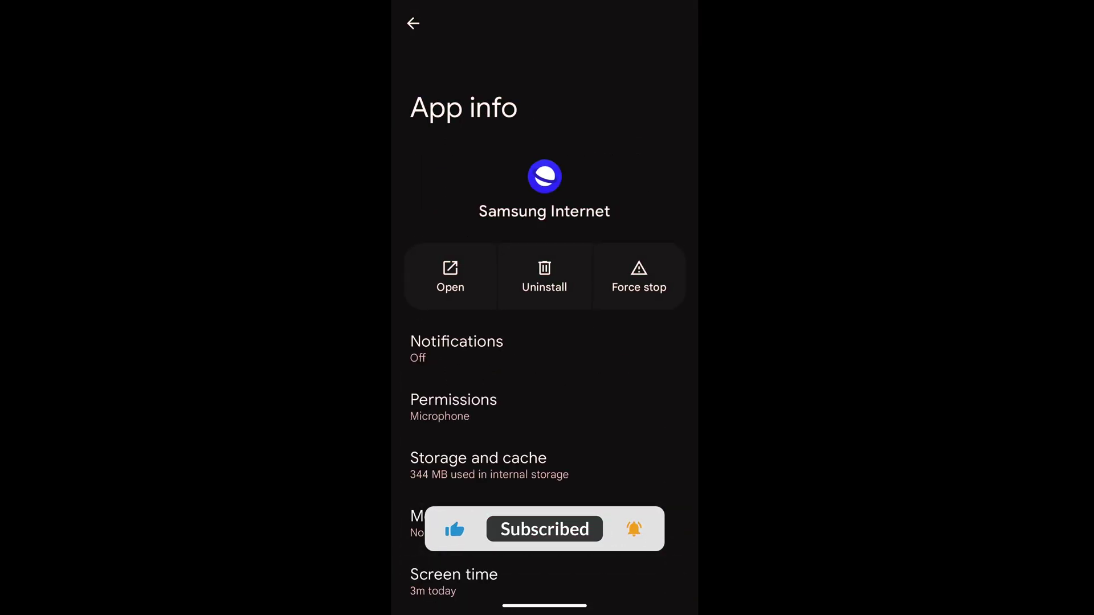
scroll(down, 3)
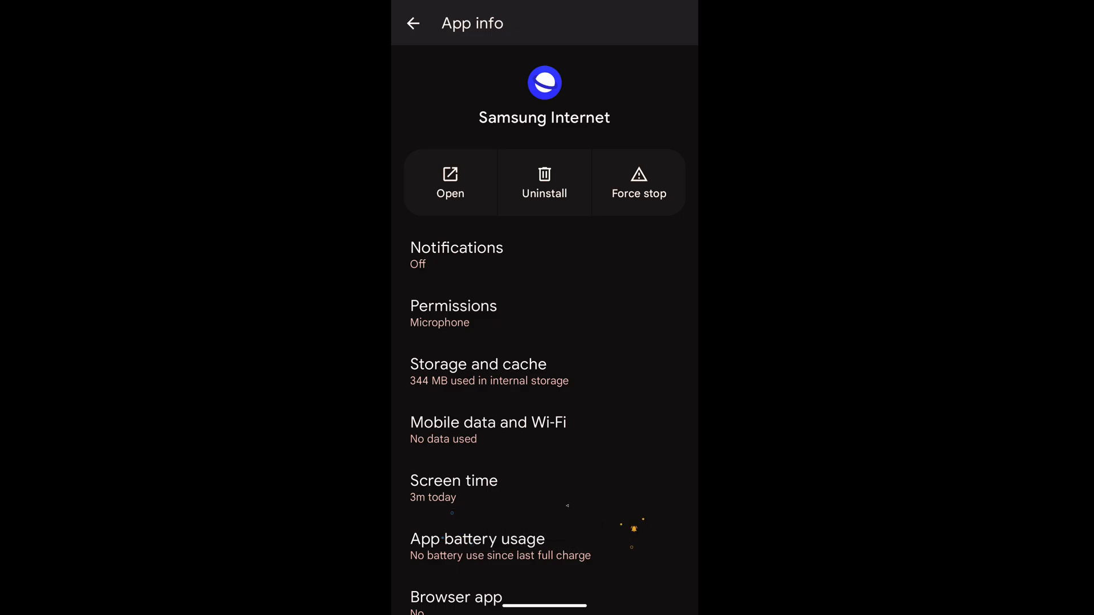
click(478, 364)
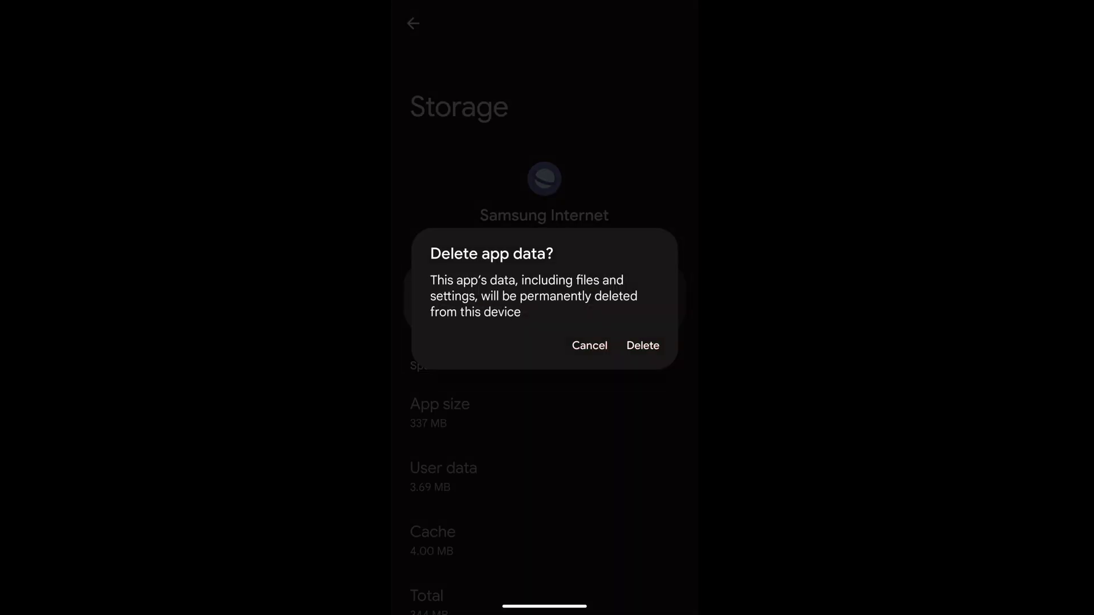
Confirm Delete to permanently clear Samsung Internet's app data
click(643, 345)
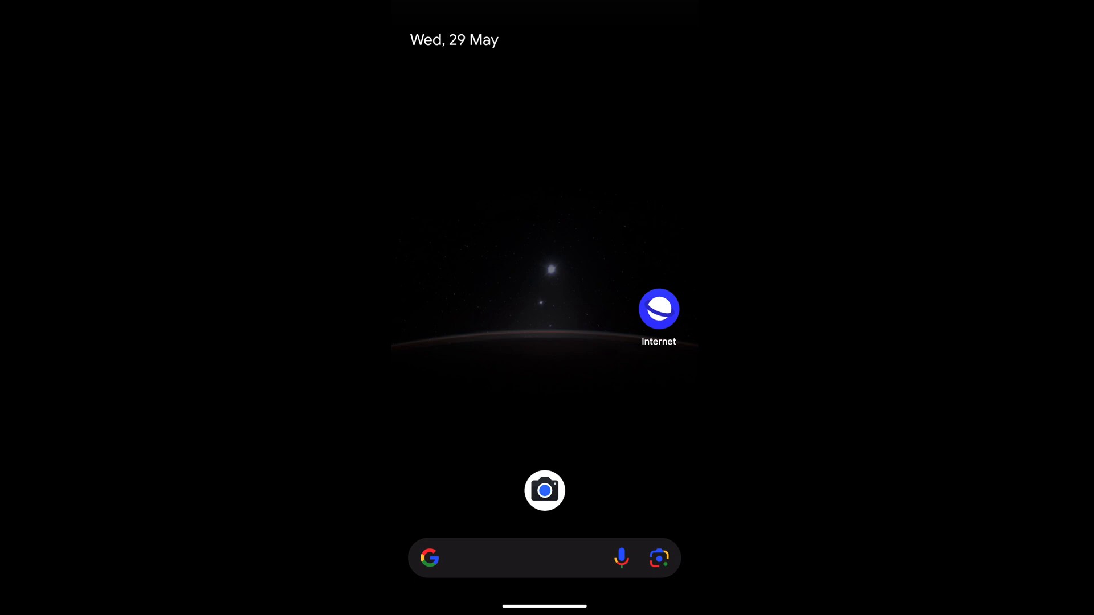
Relaunch Samsung Internet from the home screen's Internet icon to see the reset start page
click(660, 309)
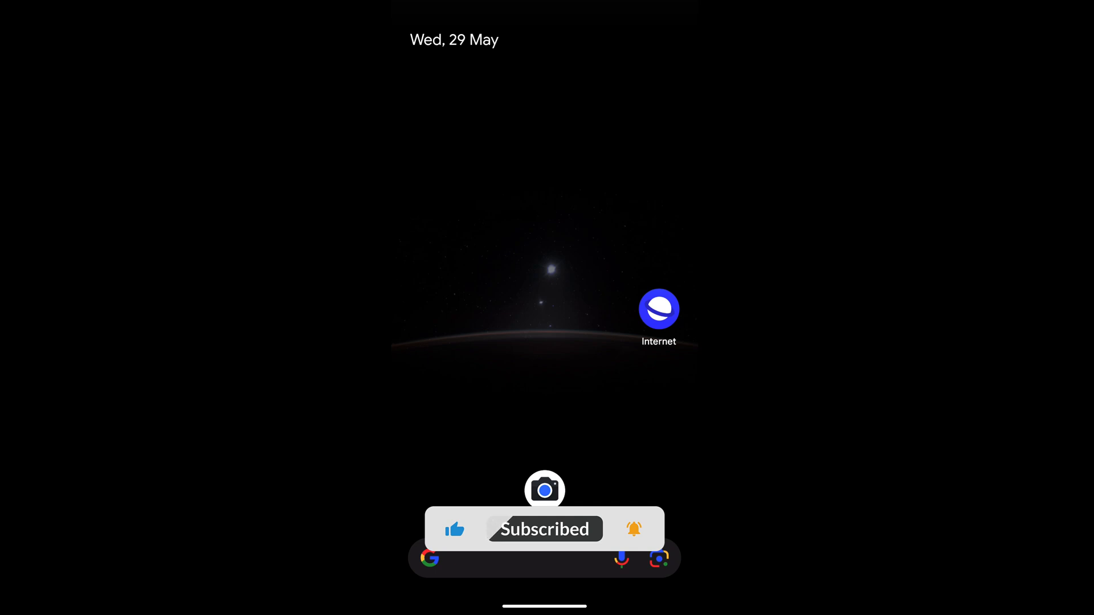
click(659, 309)
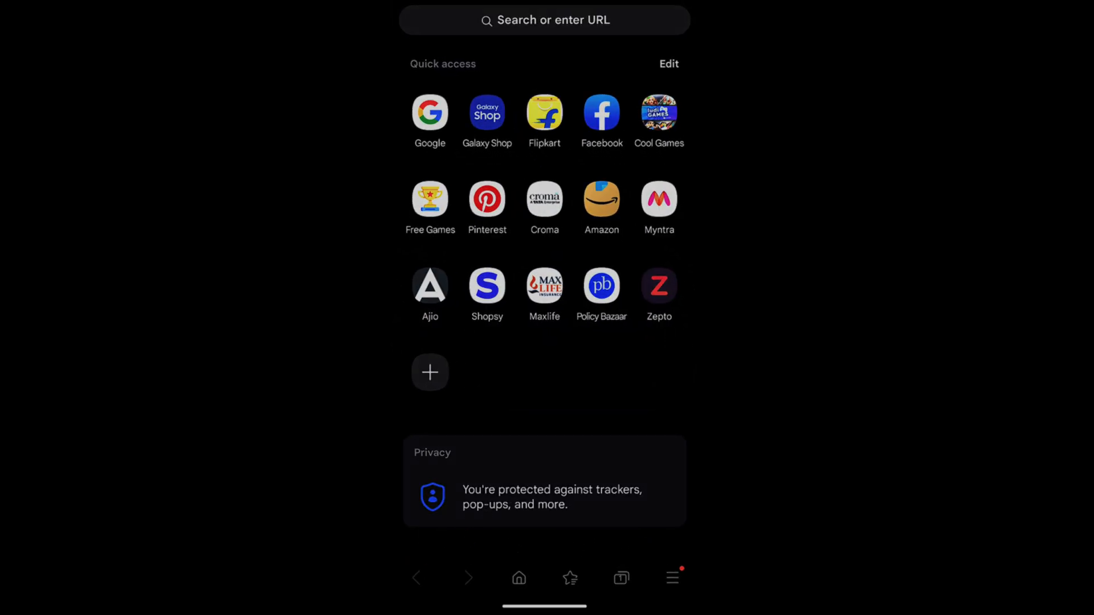